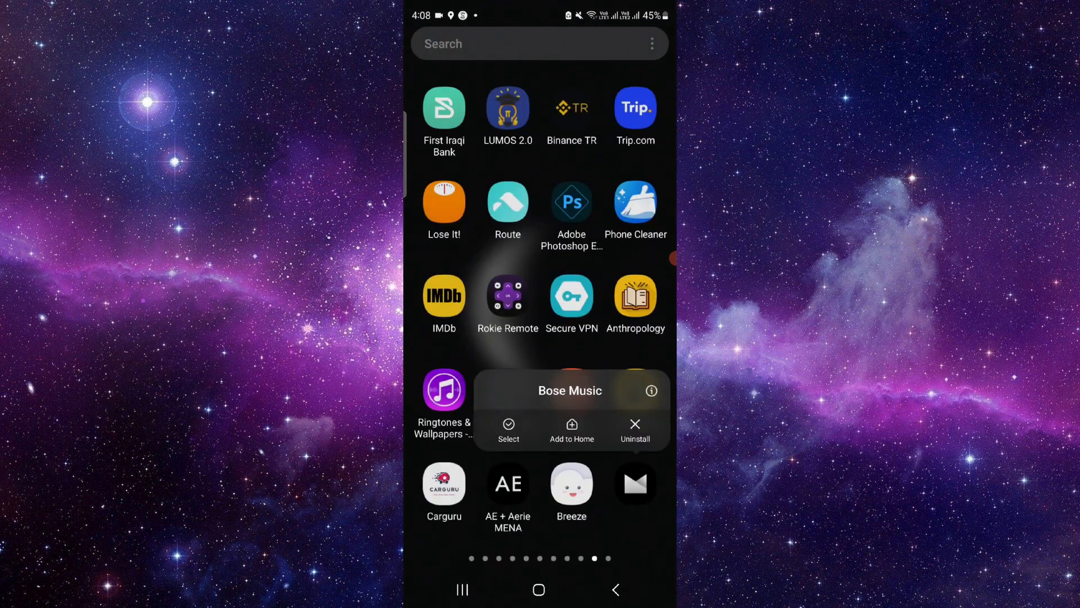
# - Open Bose Music's App info from its launcher quick options
pyautogui.click(650, 390)
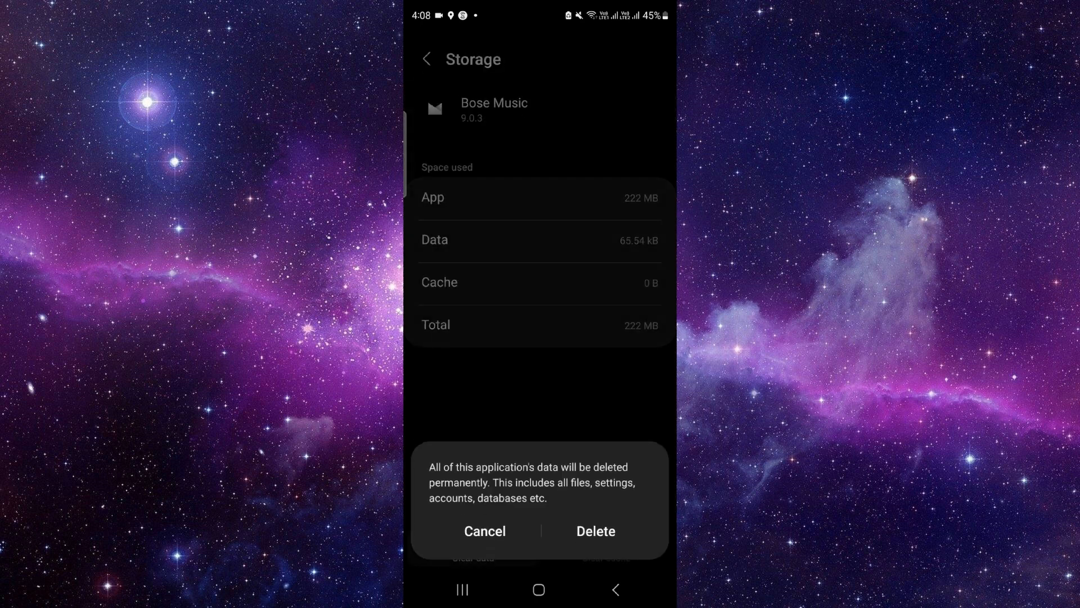
# - Confirm Delete to permanently erase Bose Music's app data, leaving 0 B
pyautogui.click(595, 531)
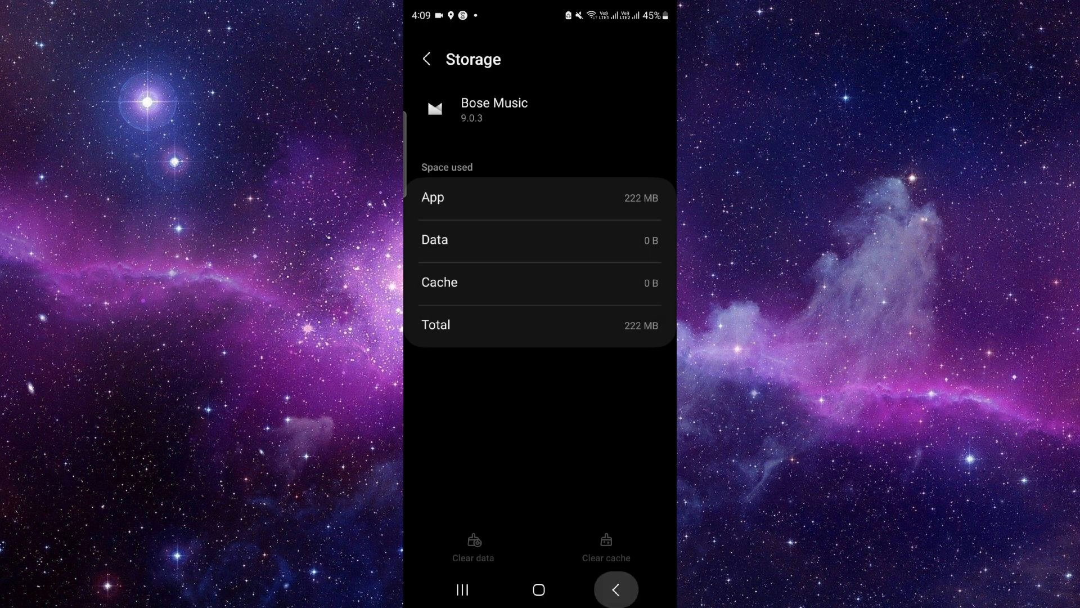